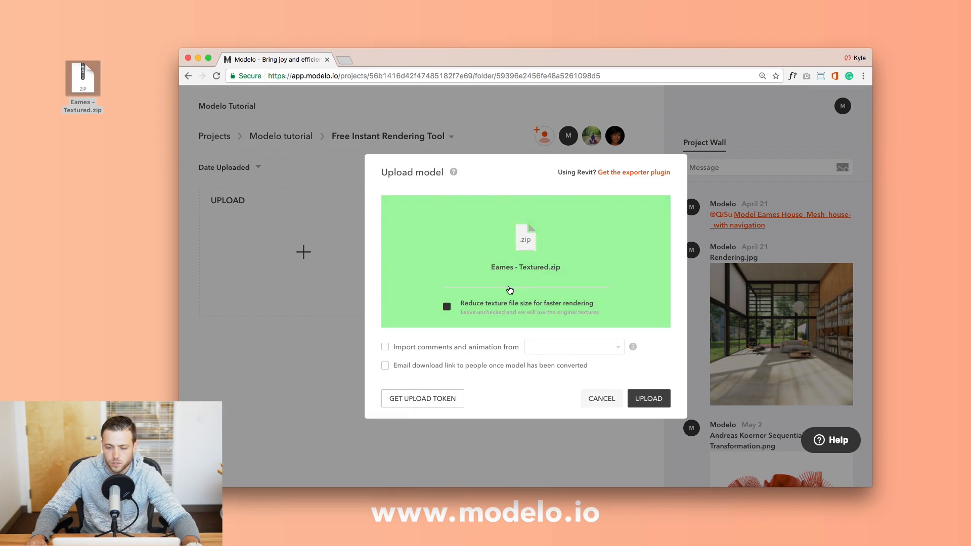
Step: Upload the Eames - Textured.zip model and load it into the 3D viewer
left_click(649, 399)
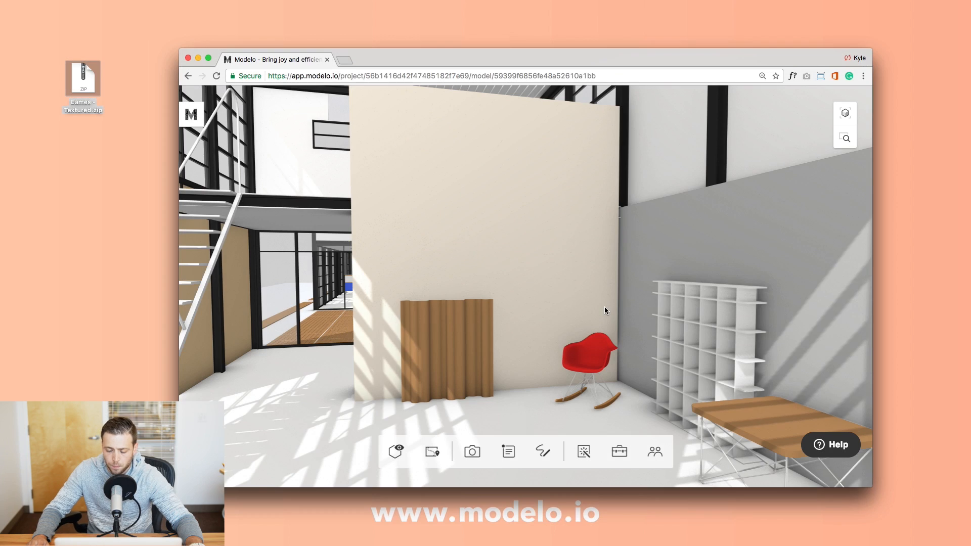
Step: Capture the red rocking chair view as Screenshot_1, then head toward the tall windows
left_click(472, 451)
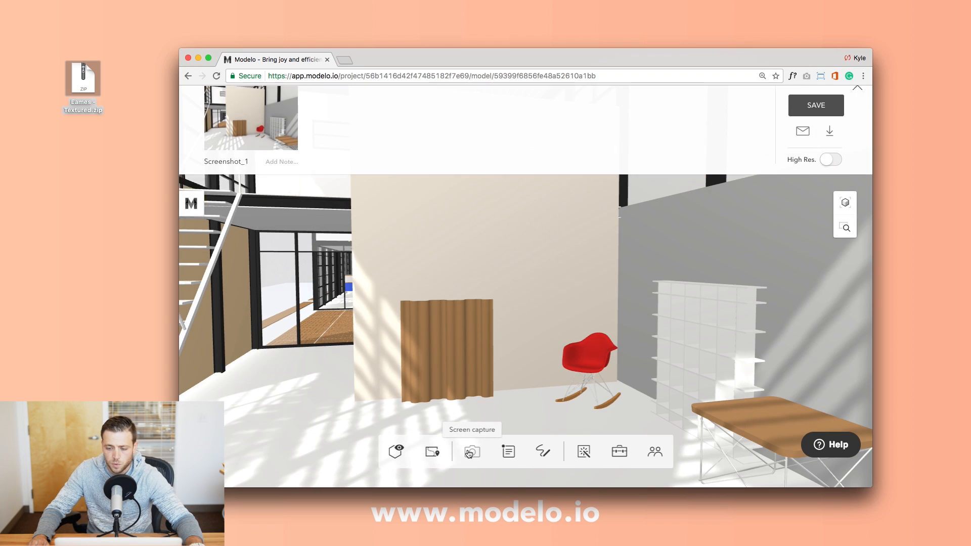
left_click(830, 175)
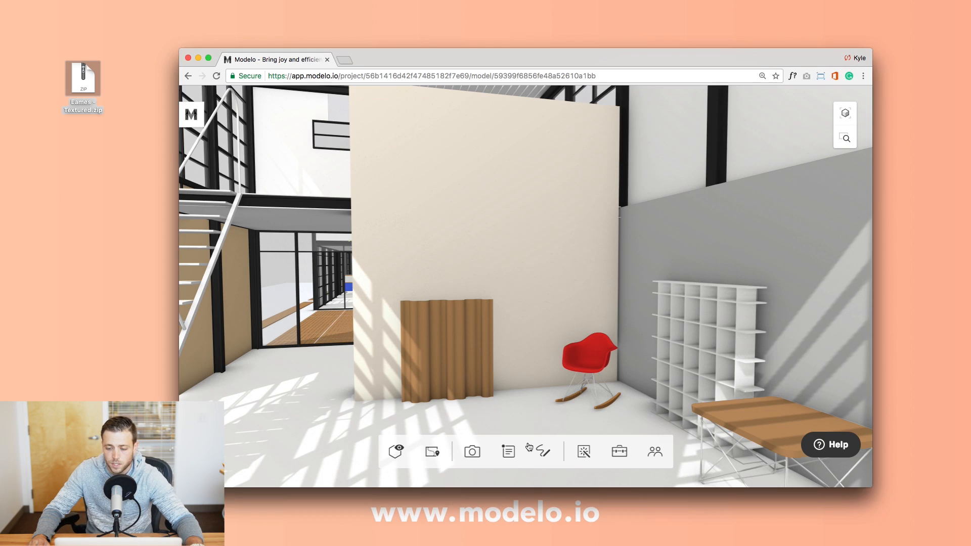
left_click(507, 452)
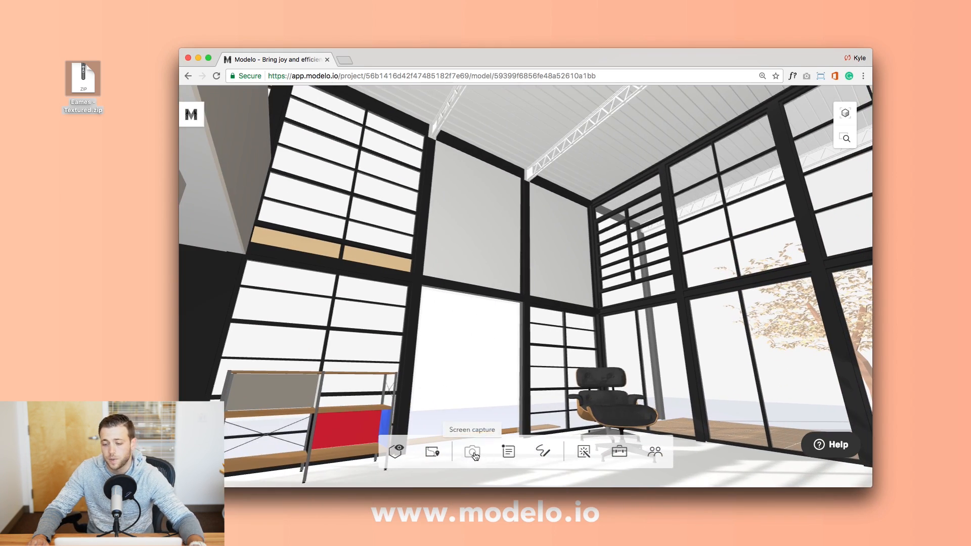
Step: Apply a preset image as the scene background from the Background settings
left_click(472, 451)
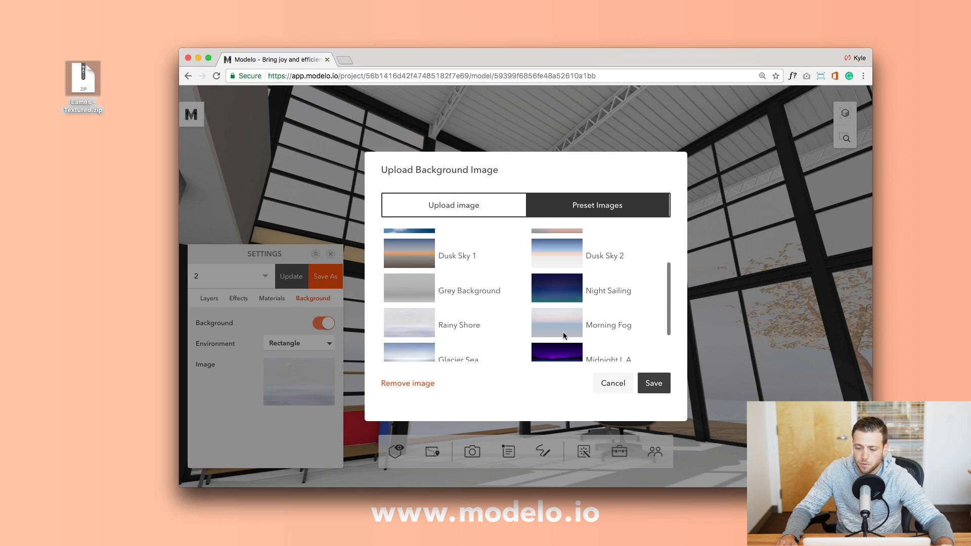
left_click(556, 353)
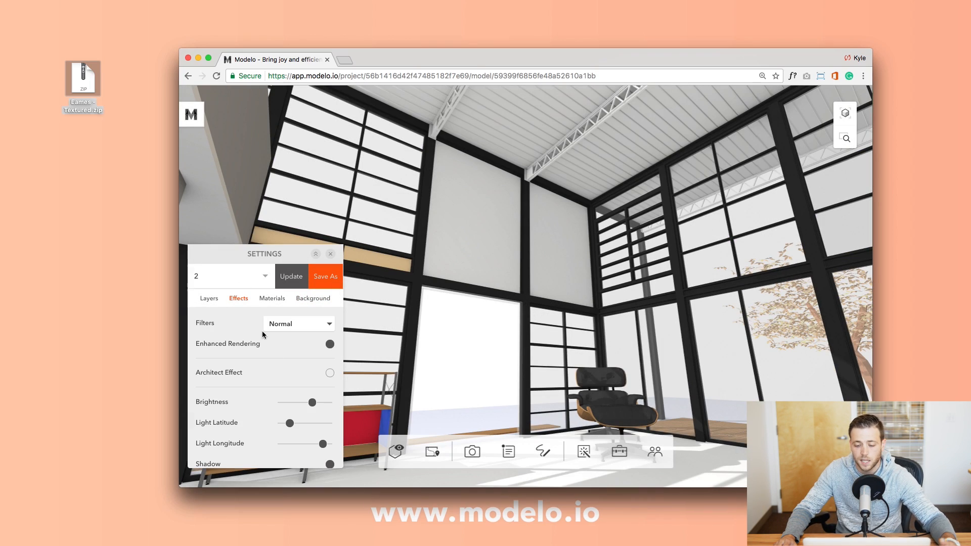
Step: Raise Brightness, shift the Light Latitude, and switch on the Architect Effect sketch style
left_click_drag(294, 402, 311, 404)
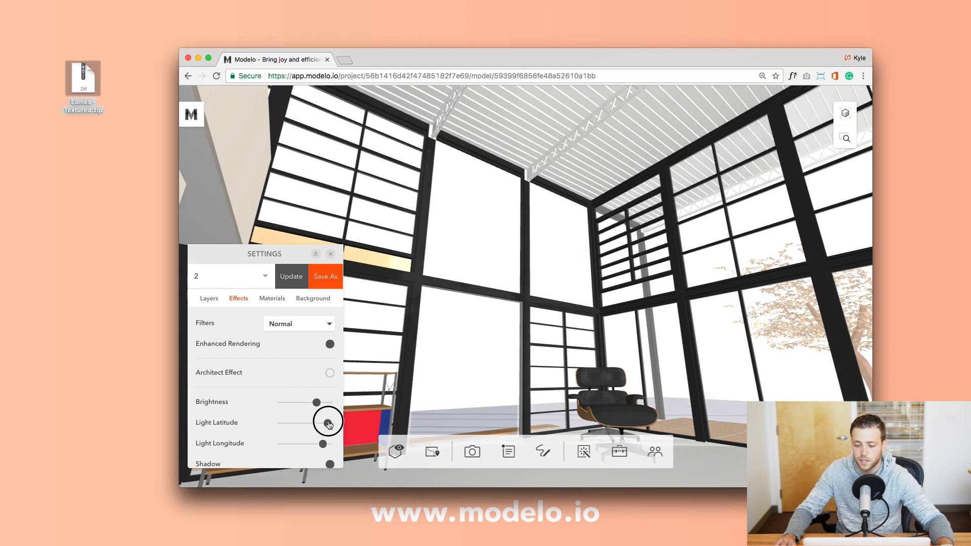
left_click_drag(327, 423, 289, 422)
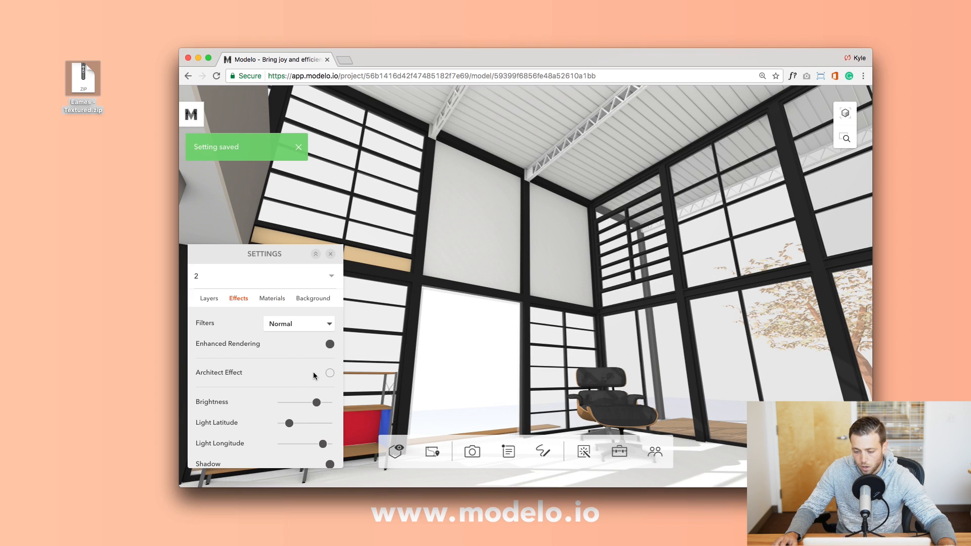
left_click(330, 372)
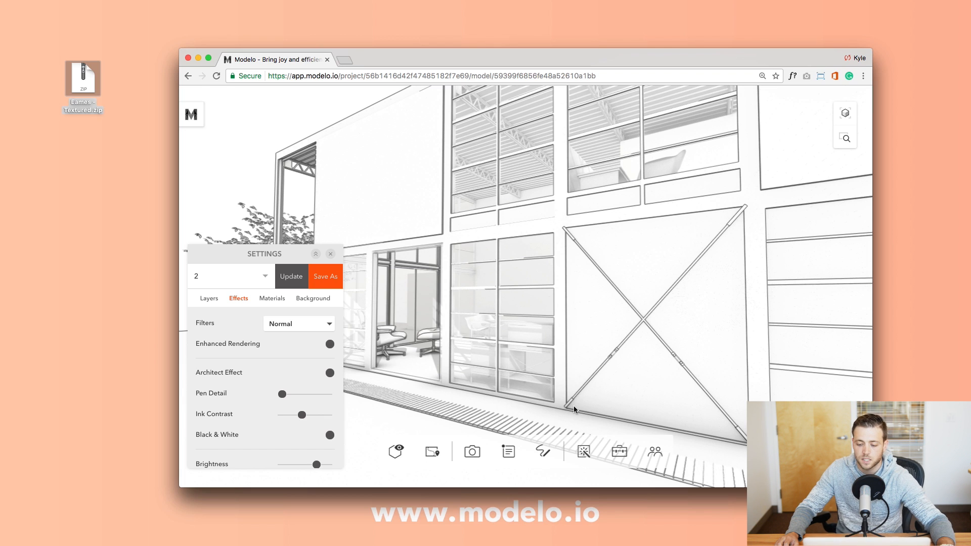
mouse_move(865, 115)
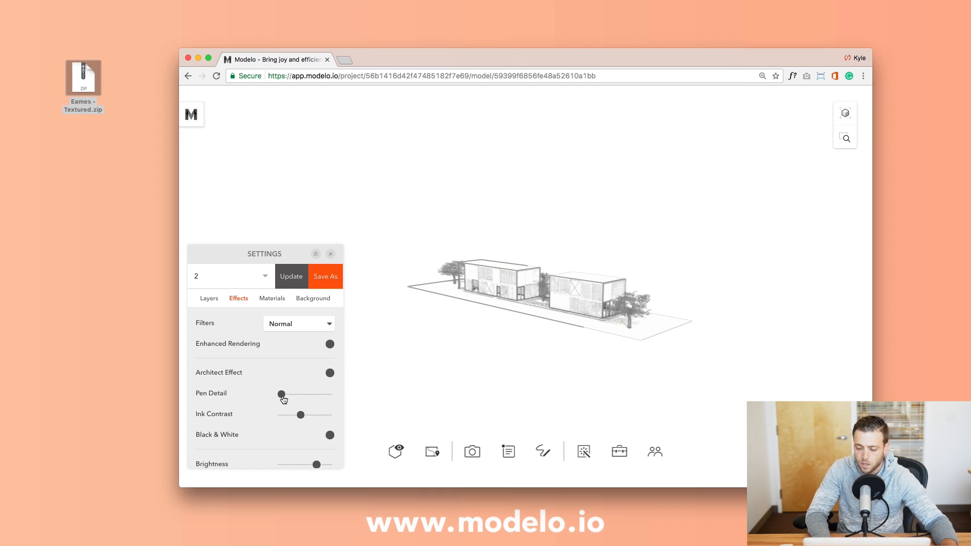
Step: Push Pen Detail to maximum for a richer, higher-contrast line drawing of the house
left_click_drag(282, 395, 324, 395)
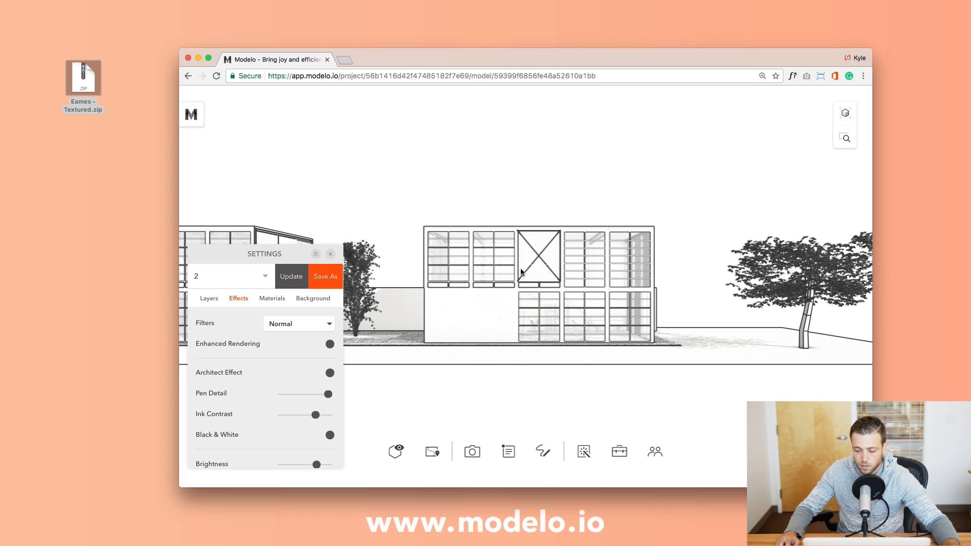
Step: Cut and hide a Section through the house, fine-tune Pen Detail, and Update the settings
left_click(582, 451)
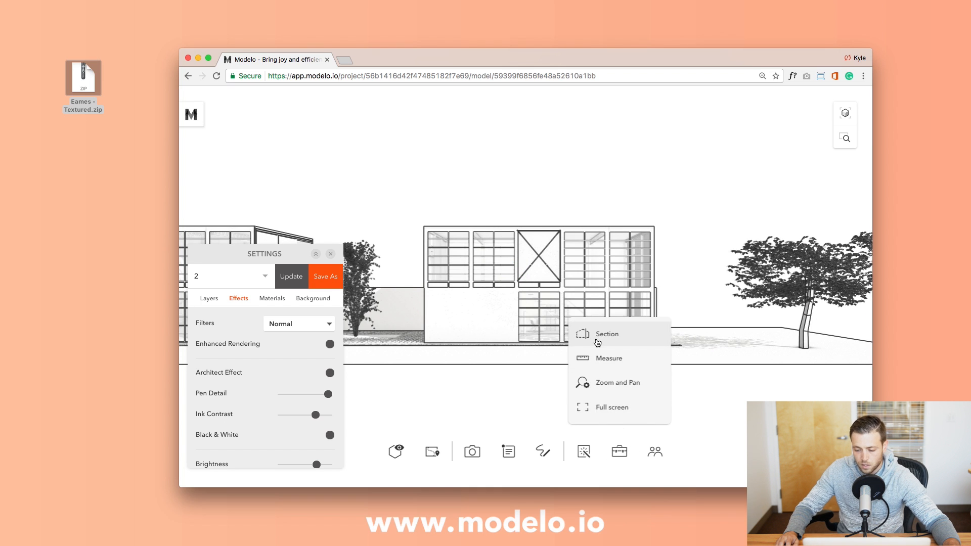
left_click(606, 334)
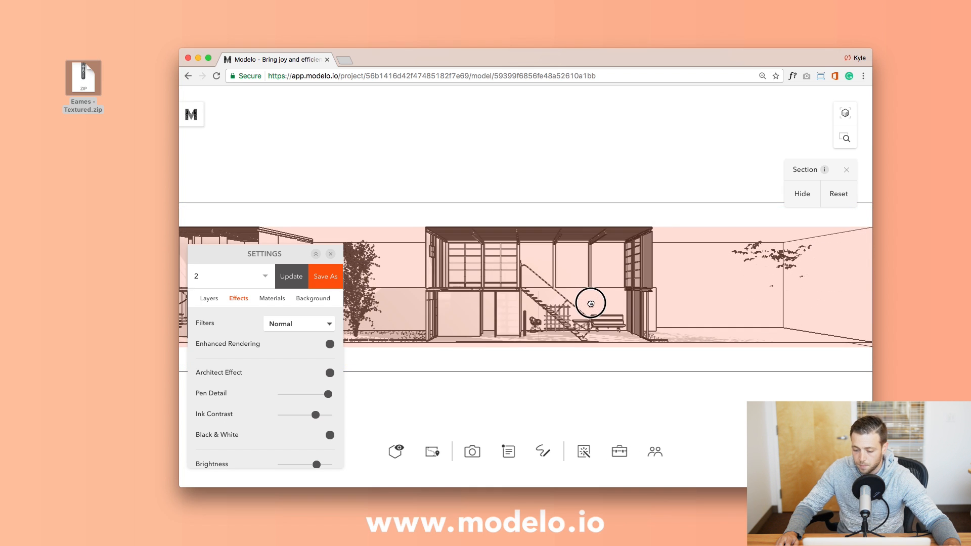
left_click(801, 193)
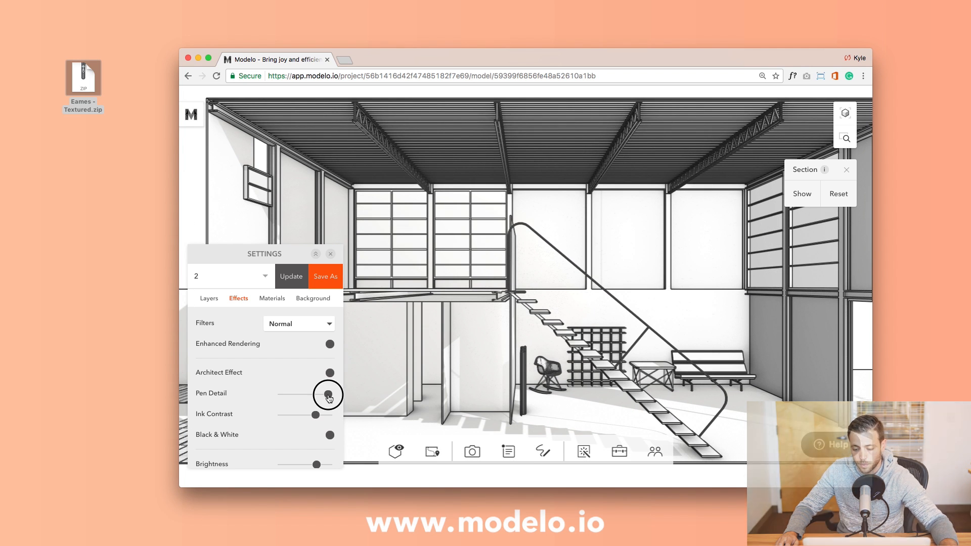
left_click_drag(329, 395, 322, 394)
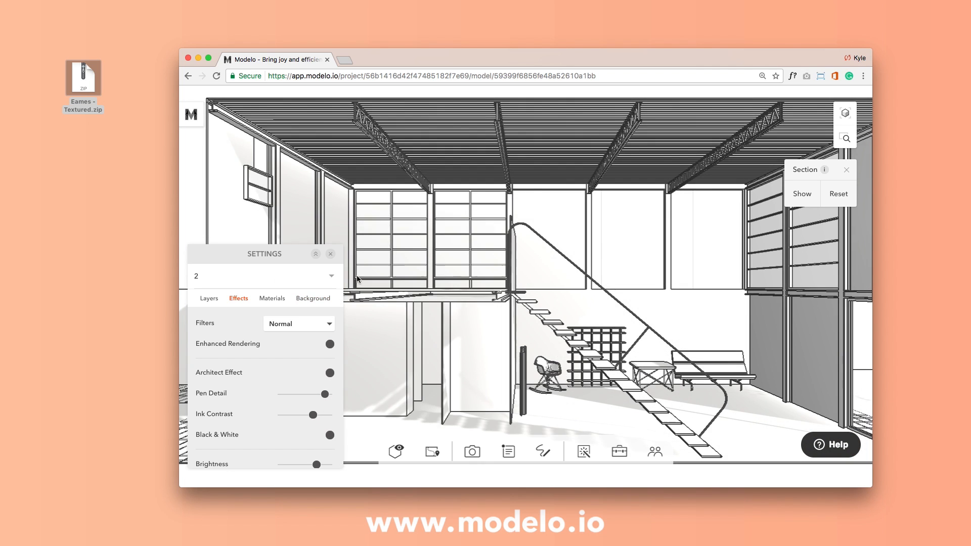
left_click(330, 254)
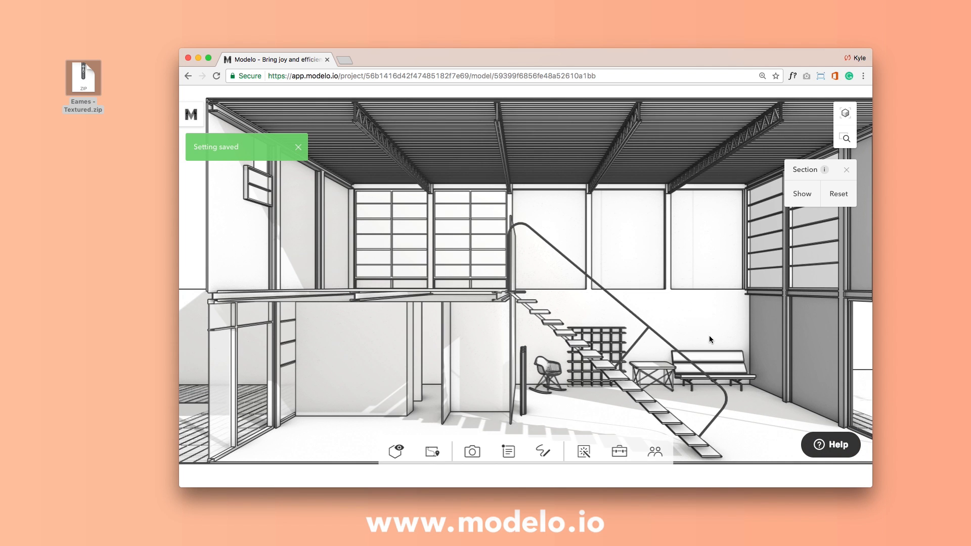